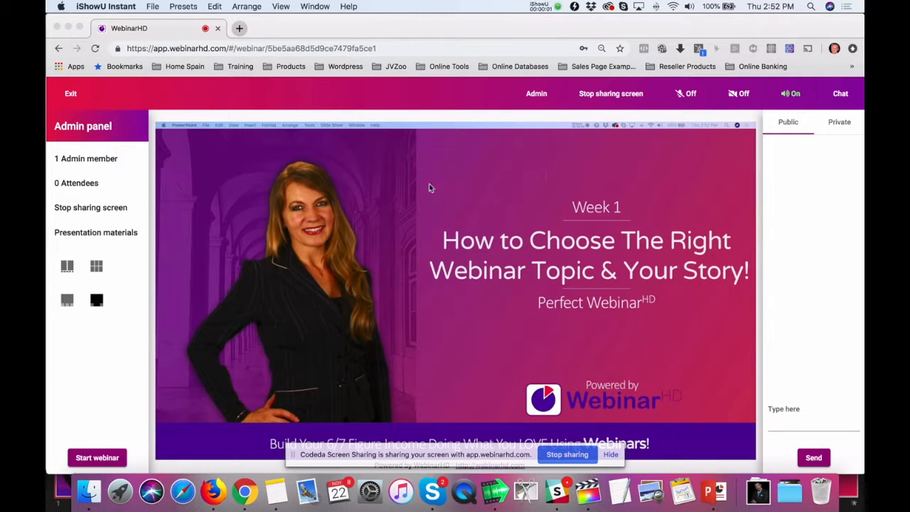
{"action": "mouse_move", "coordinate": [406, 187]}
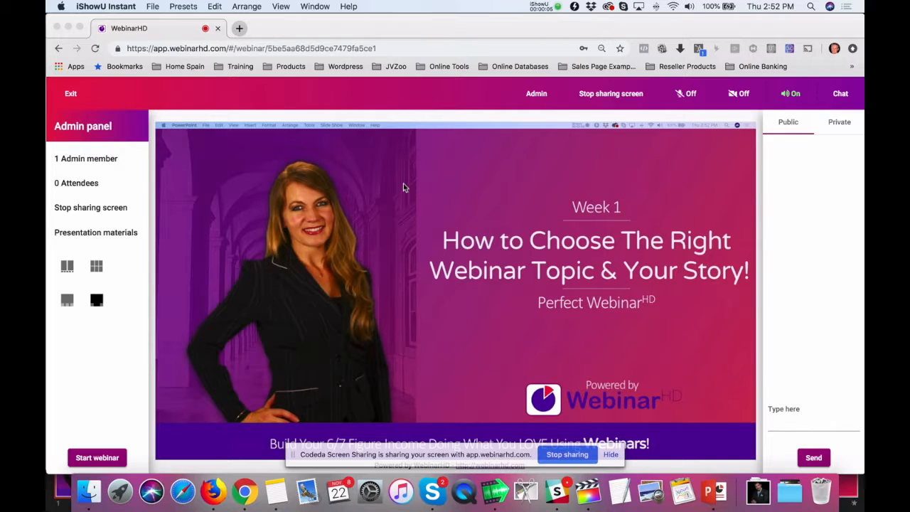
{"action": "mouse_move", "coordinate": [425, 242]}
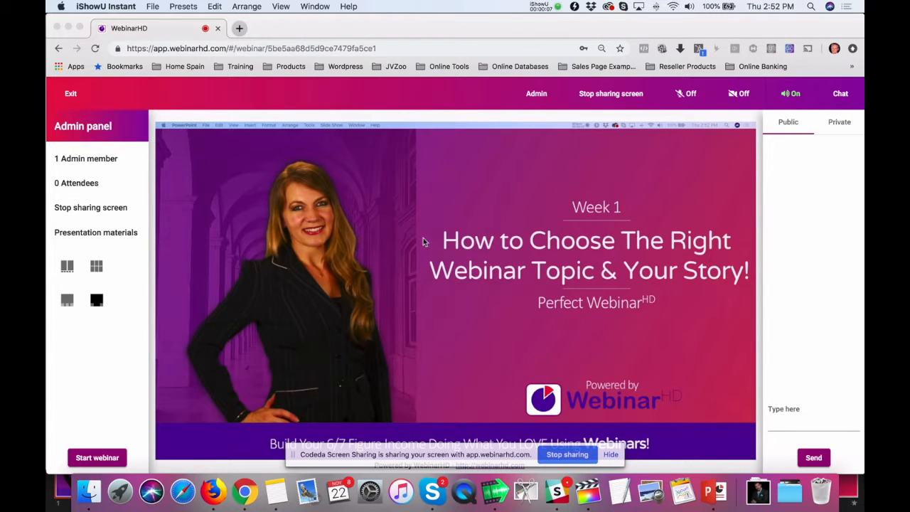
{"action": "mouse_move", "coordinate": [379, 241]}
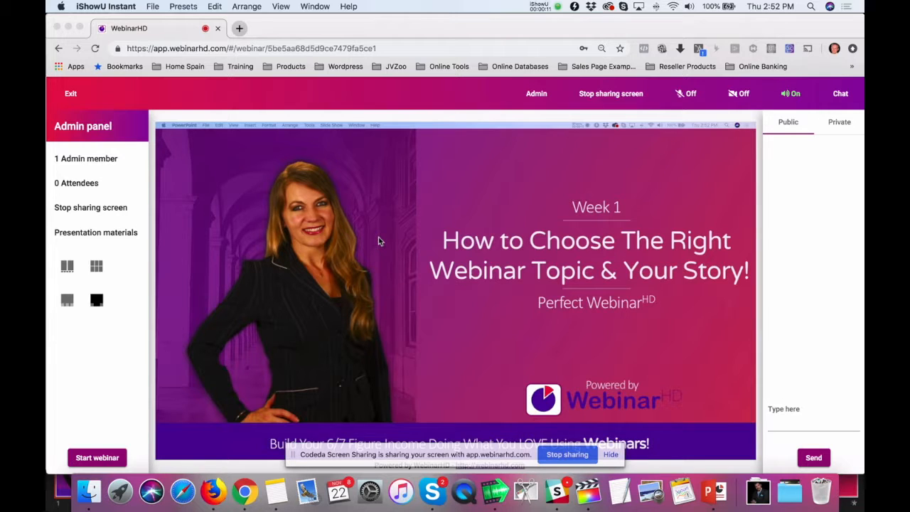
- Stop the slideshow screen share and open the Presentation materials options
{"action": "left_click", "coordinate": [90, 207]}
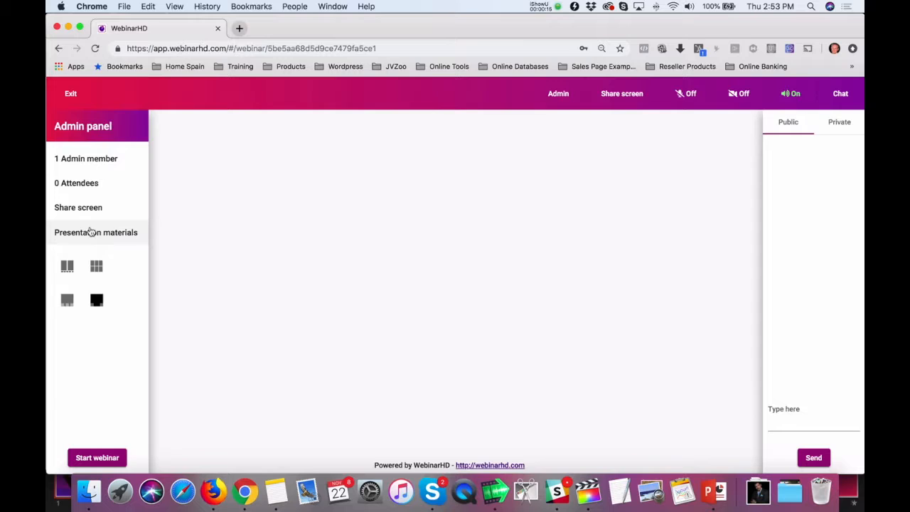
{"action": "left_click", "coordinate": [96, 232]}
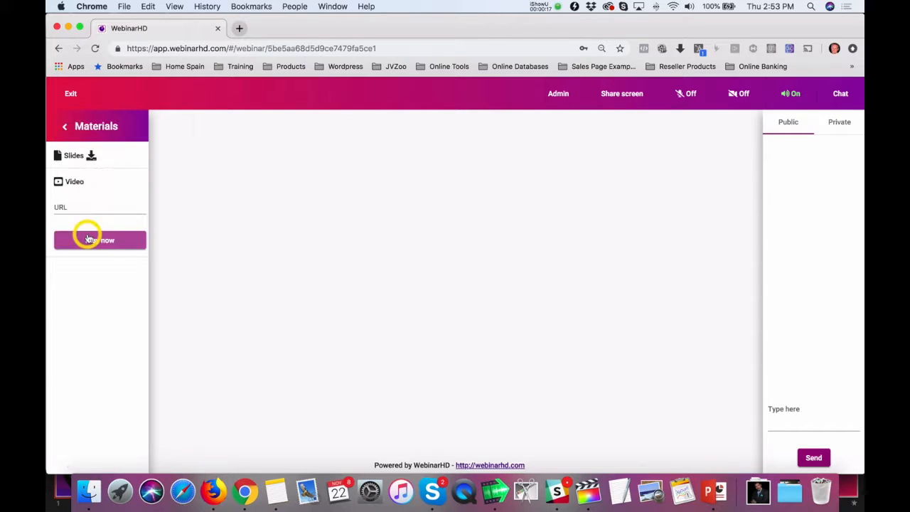
{"action": "mouse_move", "coordinate": [375, 195]}
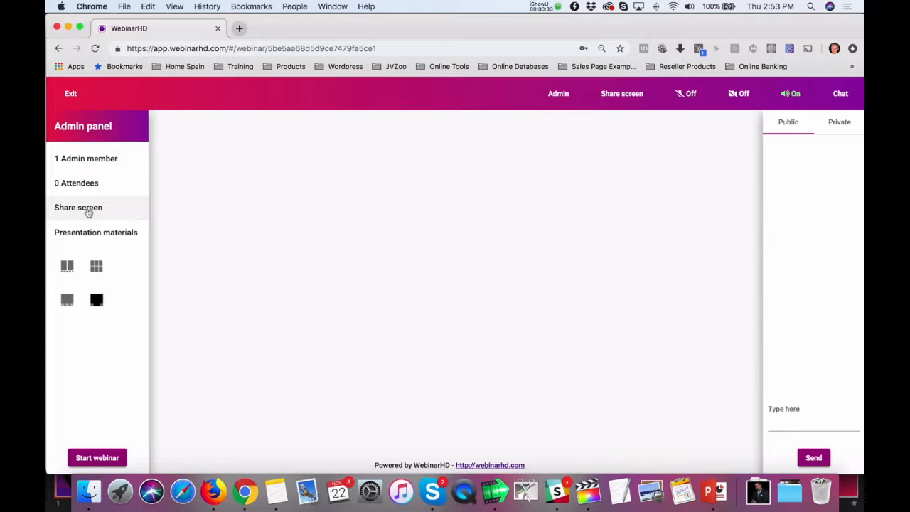
- Share Screen 2, showing the Week 1 title slide, with the room
{"action": "left_click", "coordinate": [78, 207]}
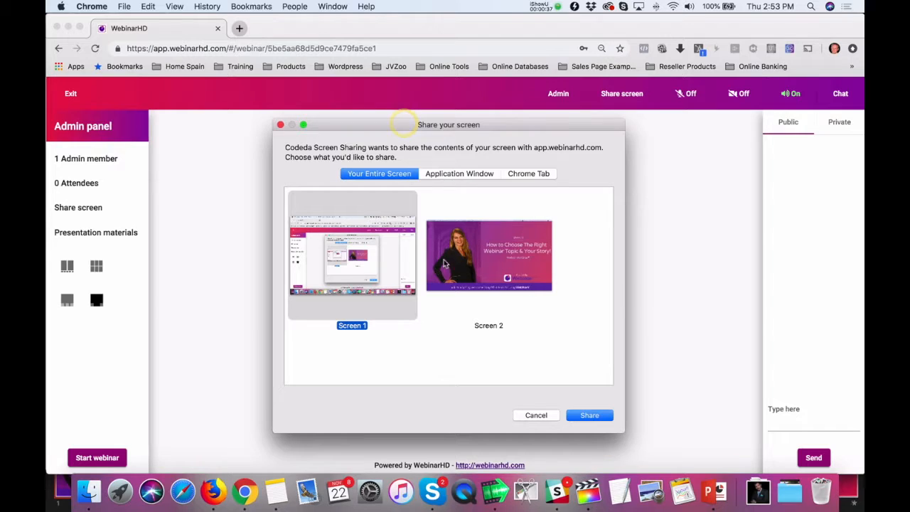
{"action": "mouse_move", "coordinate": [453, 323]}
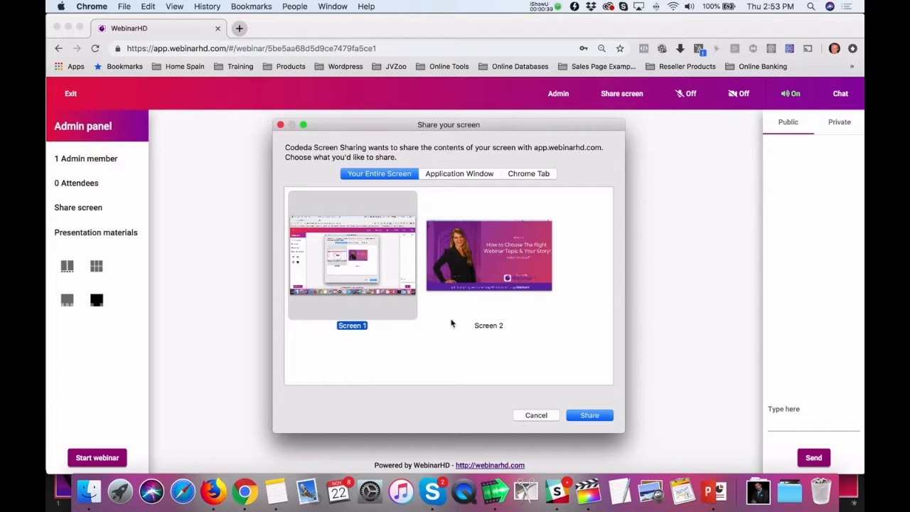
{"action": "mouse_move", "coordinate": [416, 265]}
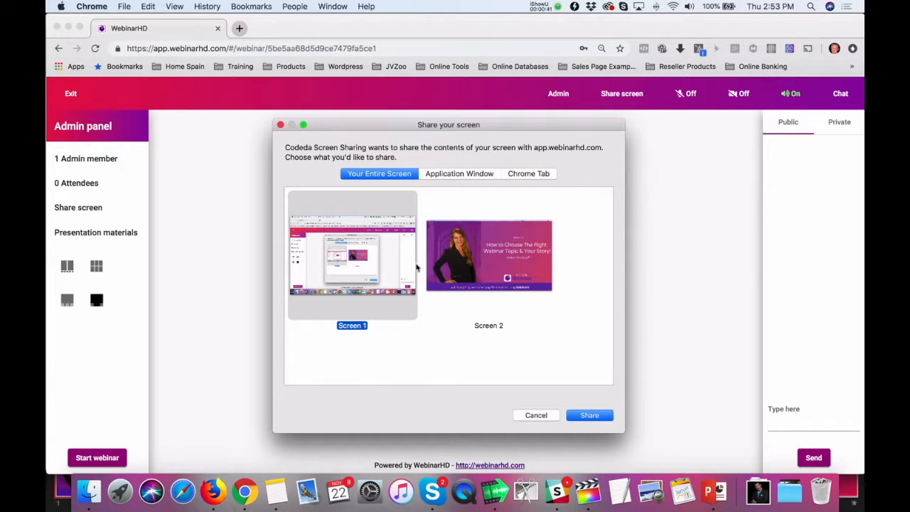
{"action": "mouse_move", "coordinate": [340, 253]}
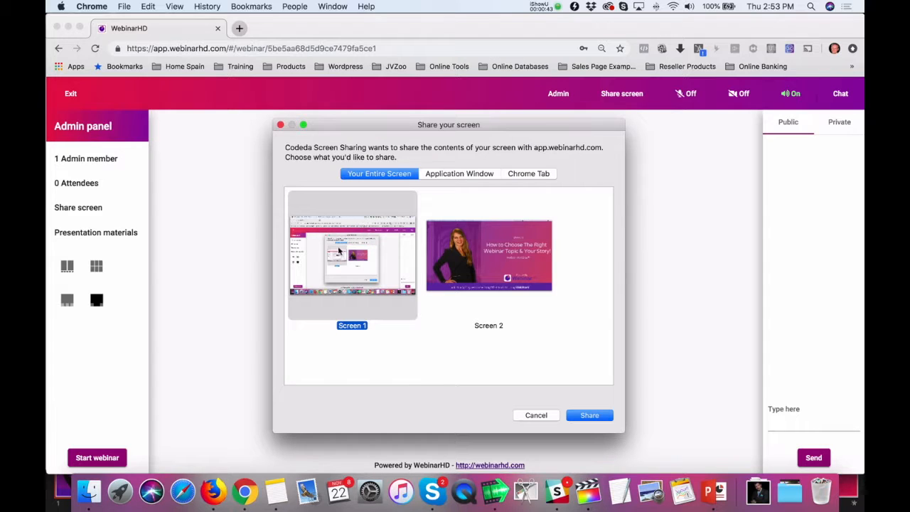
{"action": "mouse_move", "coordinate": [510, 247]}
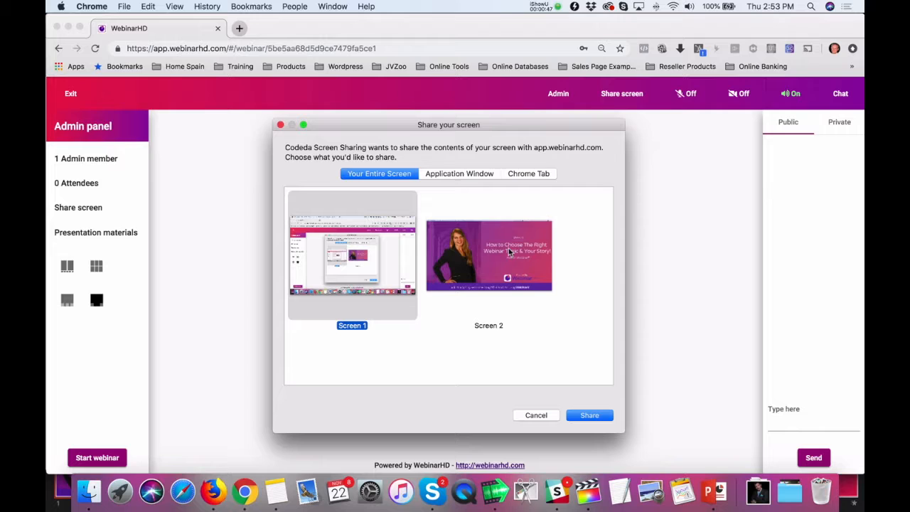
{"action": "left_click", "coordinate": [476, 258]}
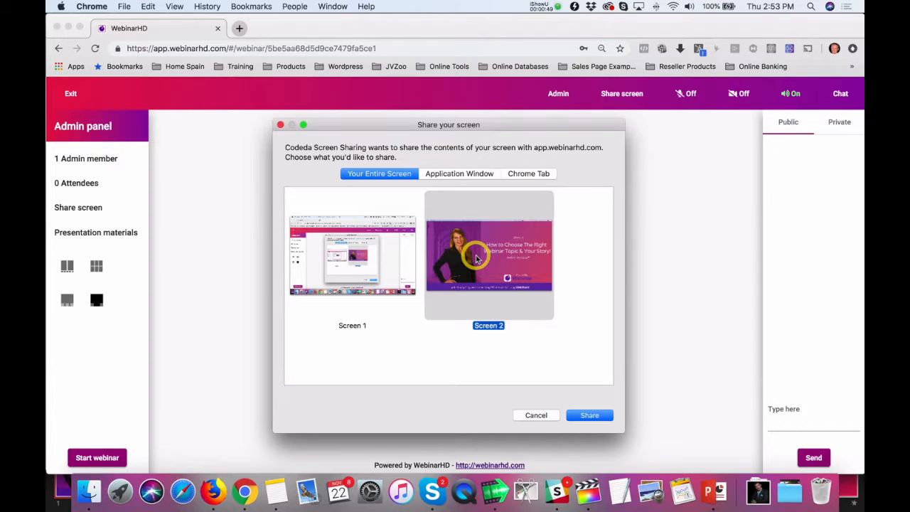
{"action": "left_click", "coordinate": [590, 416]}
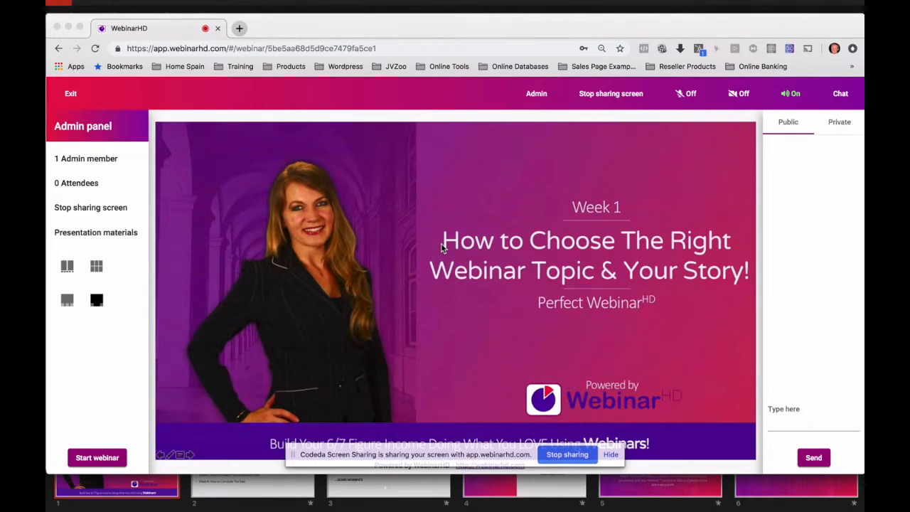
{"action": "mouse_move", "coordinate": [383, 291]}
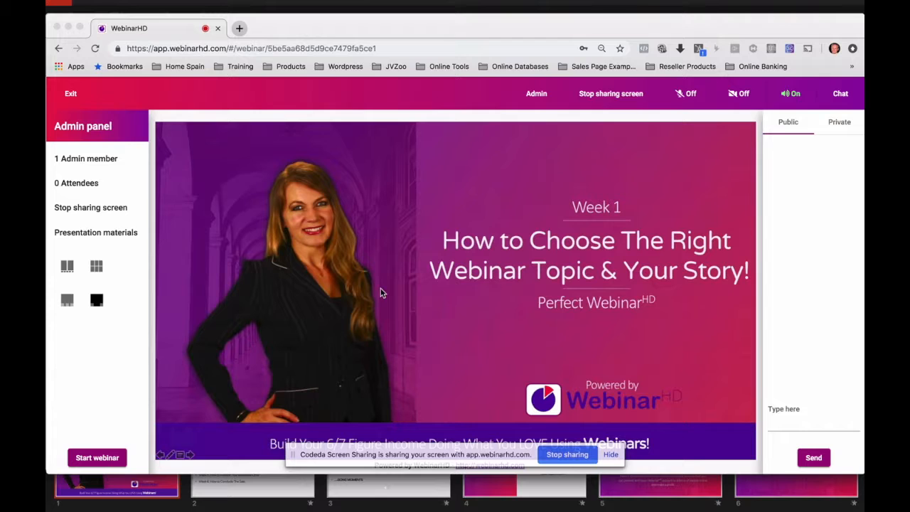
{"action": "mouse_move", "coordinate": [518, 387]}
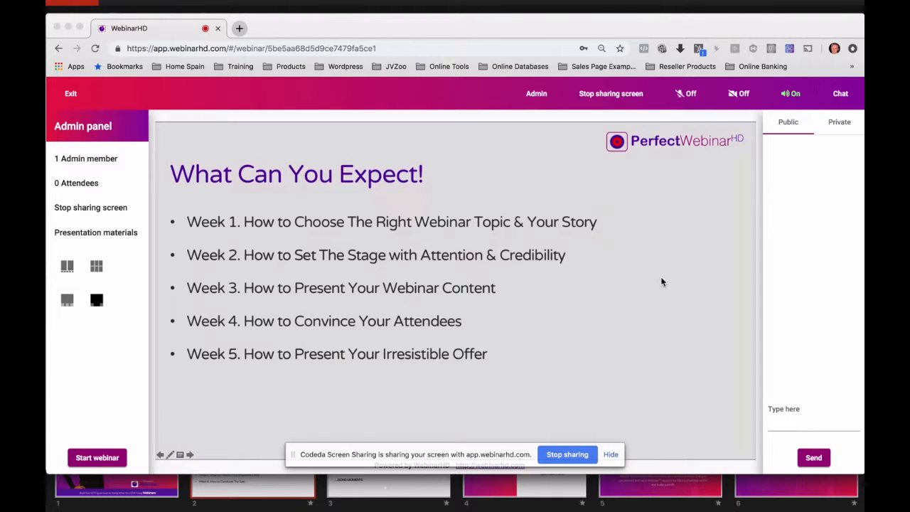
{"action": "mouse_move", "coordinate": [128, 232]}
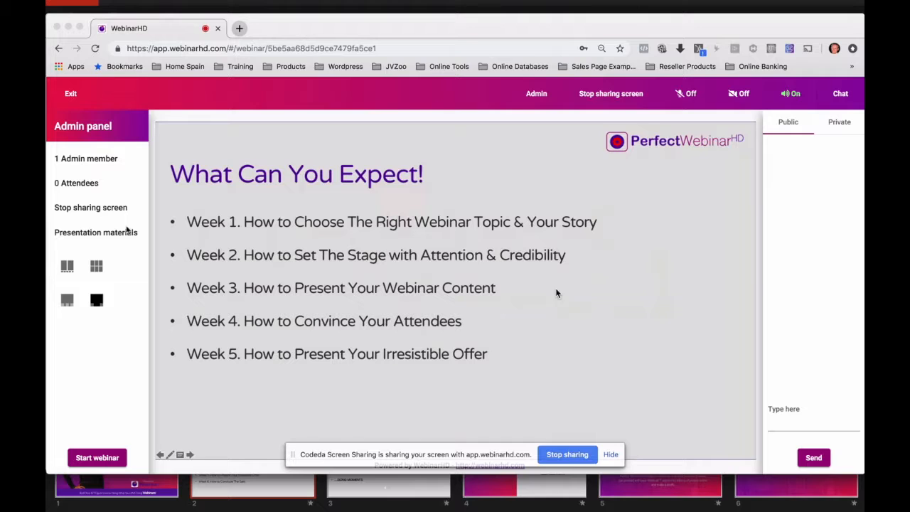
{"action": "mouse_move", "coordinate": [106, 215]}
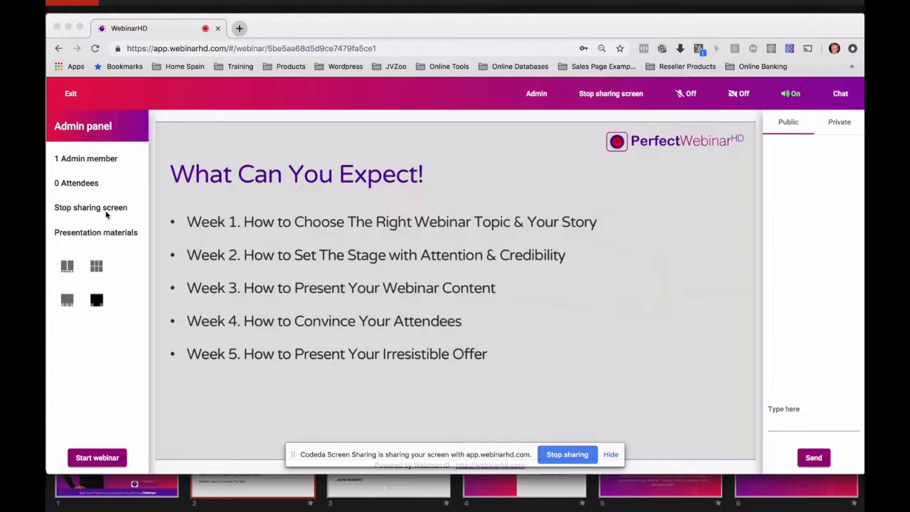
- Stop sharing the entire screen after reaching the What Can You Expect slide
{"action": "left_click", "coordinate": [568, 454]}
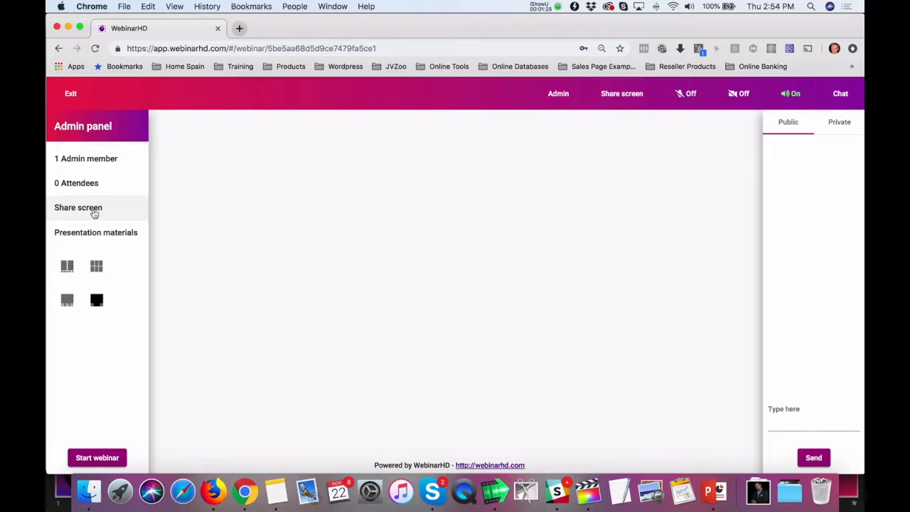
- Share the PowerPoint Slide Show application window instead of the whole screen
{"action": "left_click", "coordinate": [79, 207]}
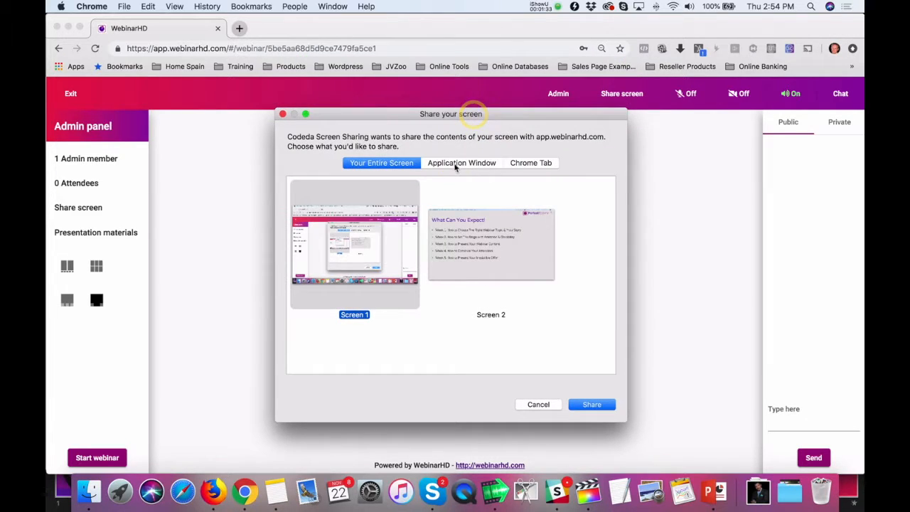
{"action": "left_click", "coordinate": [461, 163]}
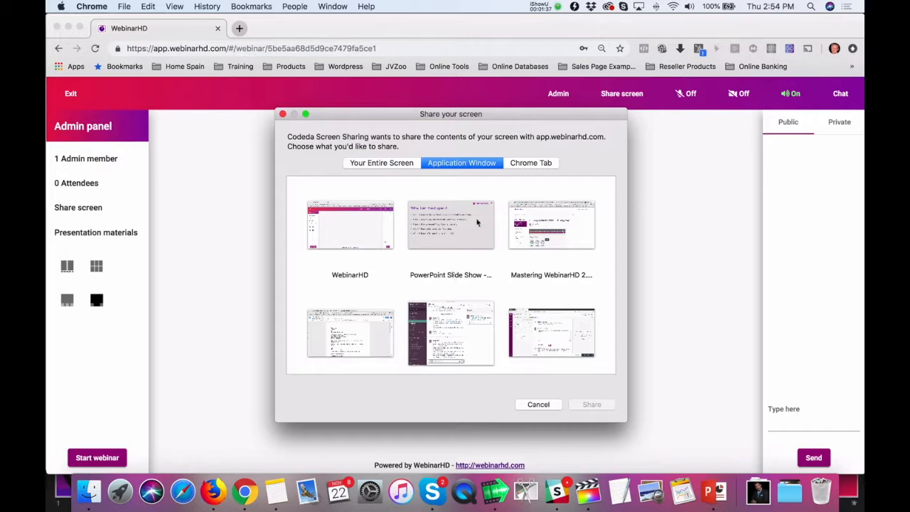
{"action": "left_click", "coordinate": [592, 404]}
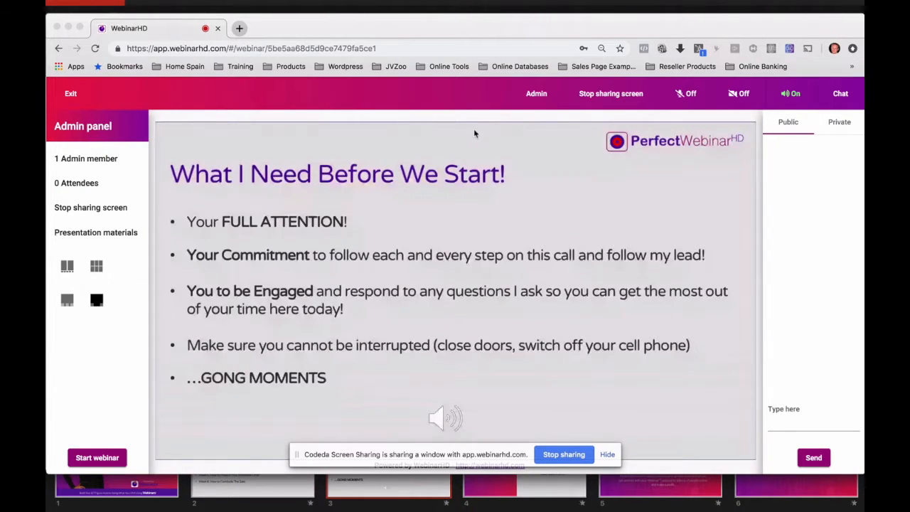
{"action": "mouse_move", "coordinate": [217, 203]}
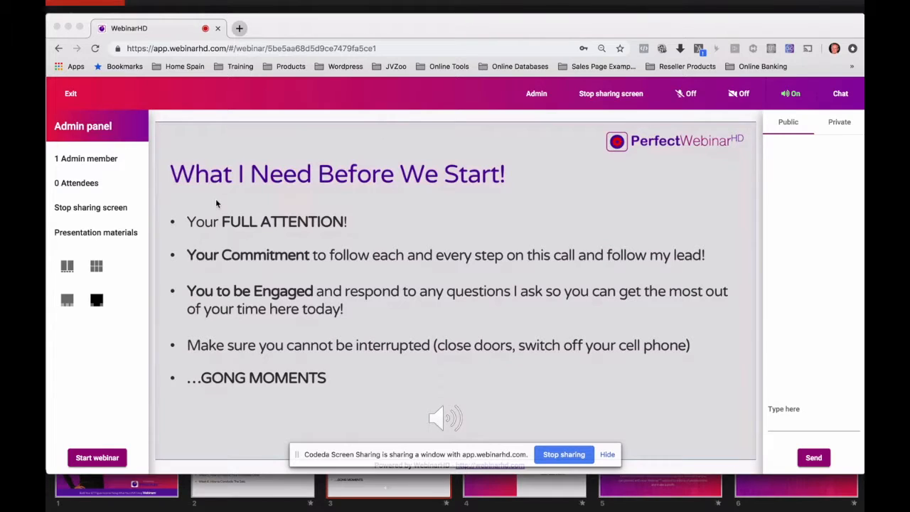